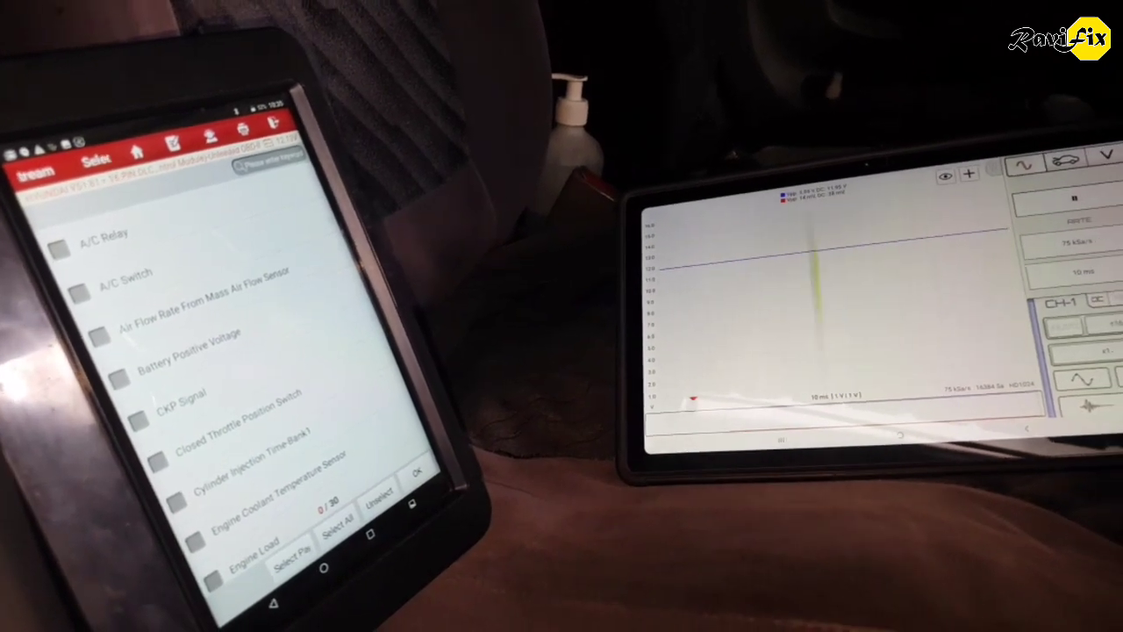
Select All on the Select Data screen, checking all 30 parameters including A/C relay and engine load.
click(337, 516)
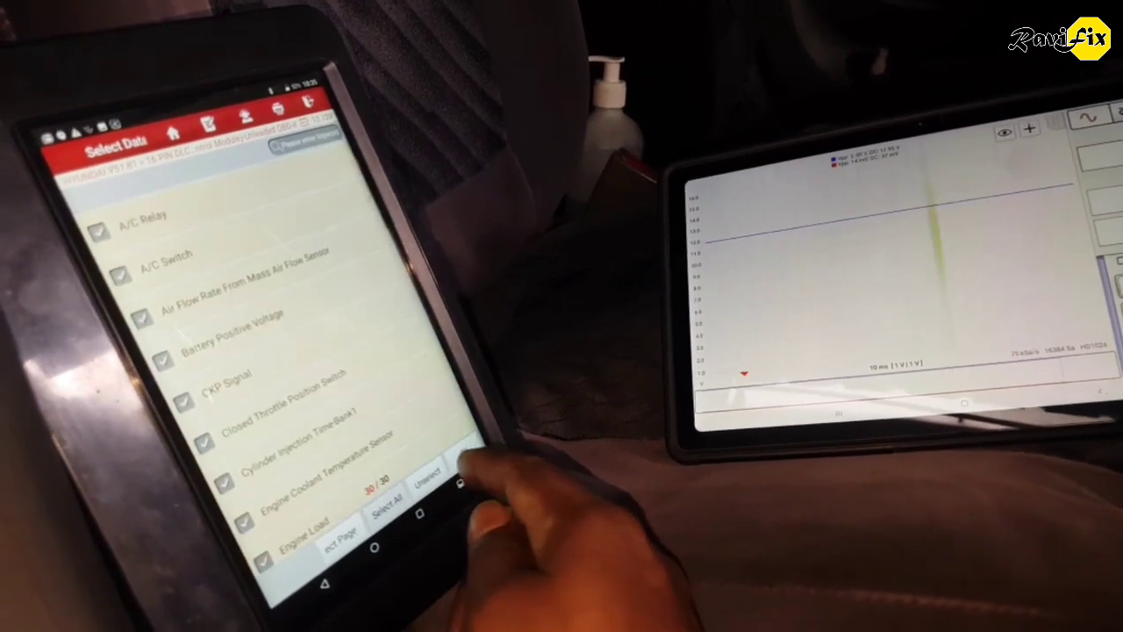